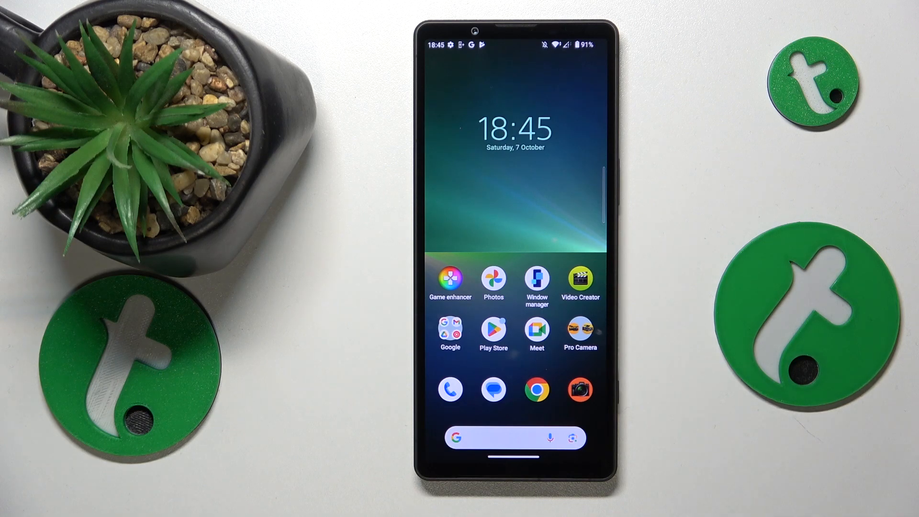
Launch Google Drive from the Android home screen.
click(450, 328)
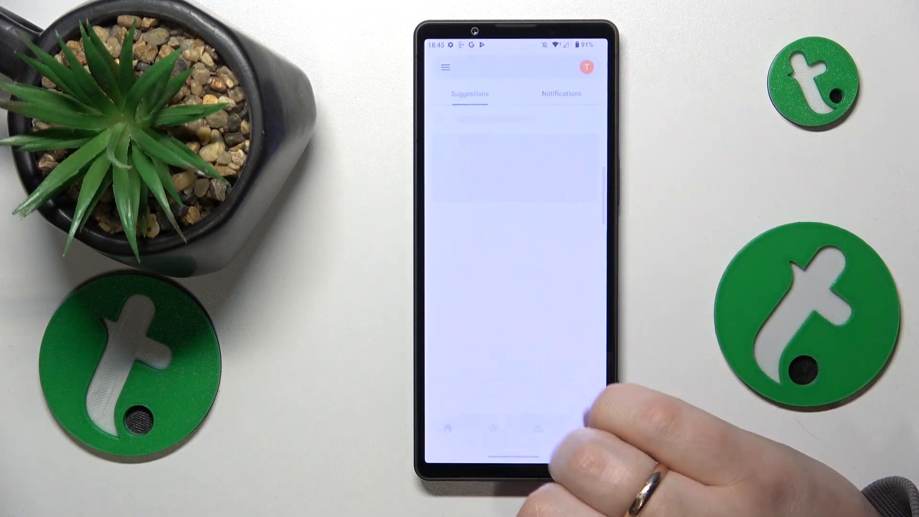
From Drive Home, start a new Scan via the + create menu.
click(582, 428)
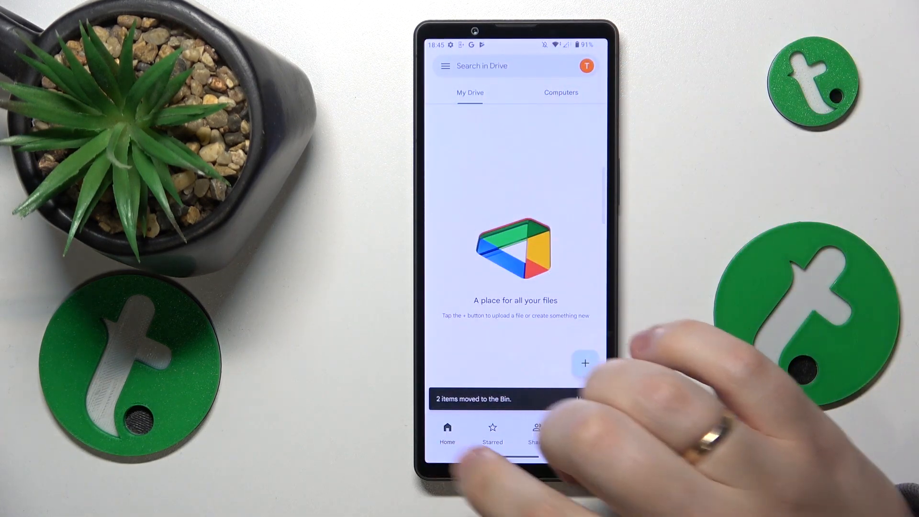
click(447, 431)
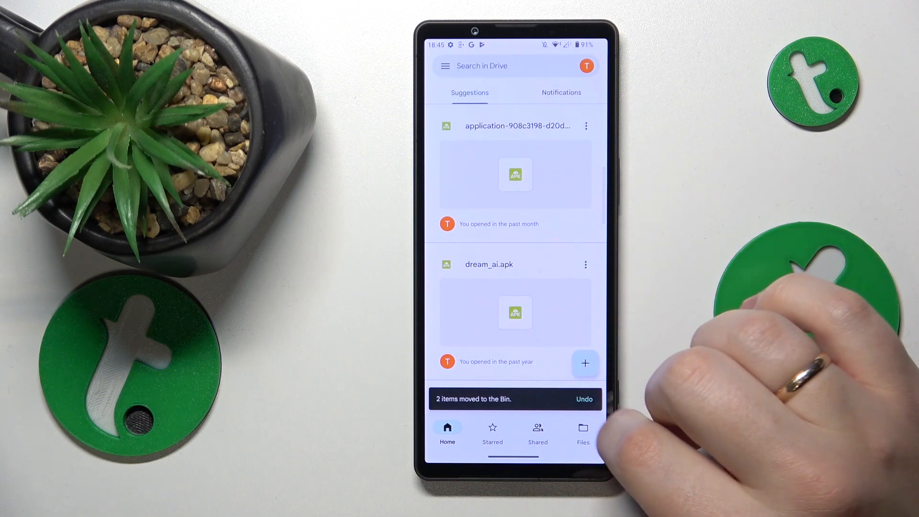
click(584, 363)
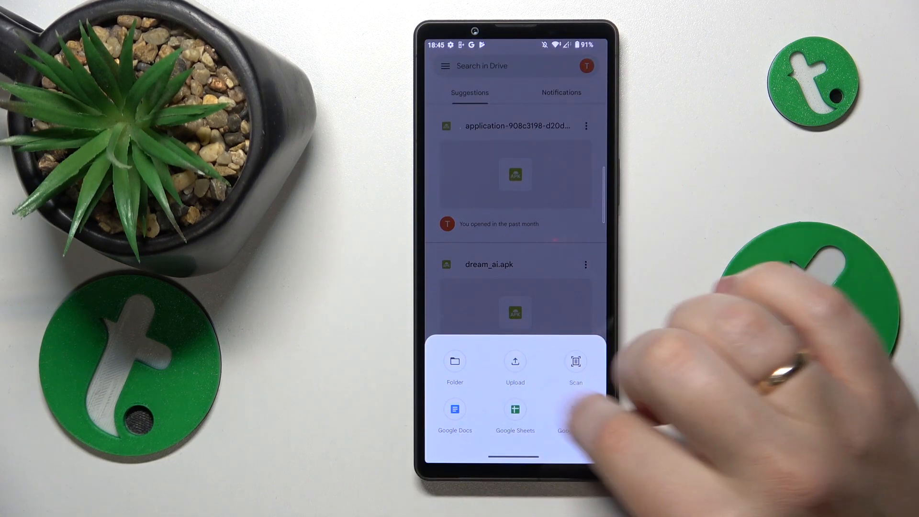
click(575, 360)
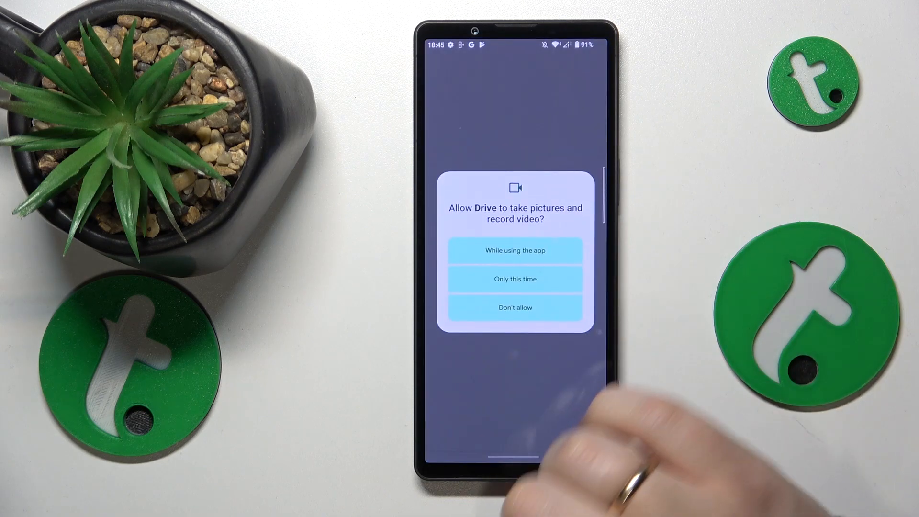
Allow Drive camera access while using the app and capture the one-page scan.
click(514, 250)
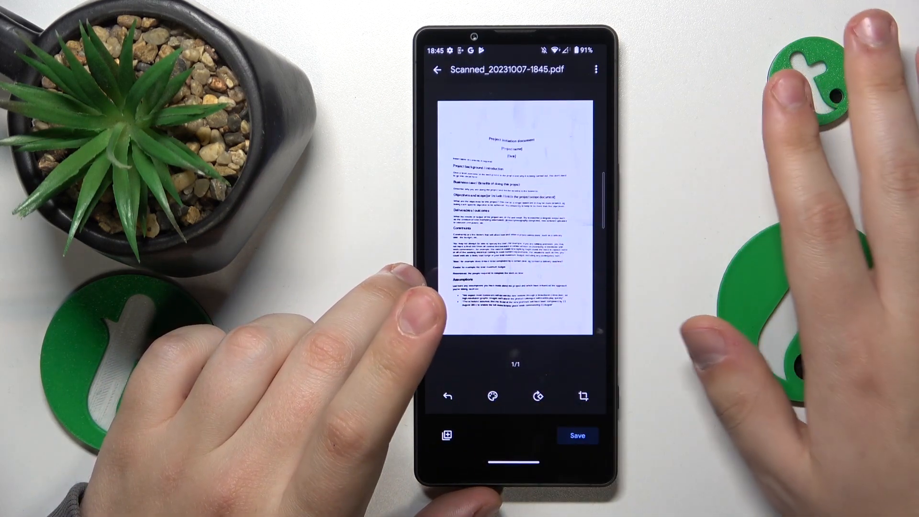
Crop the scan, save it to My Drive as filene.pdf, and view the PDF.
click(585, 396)
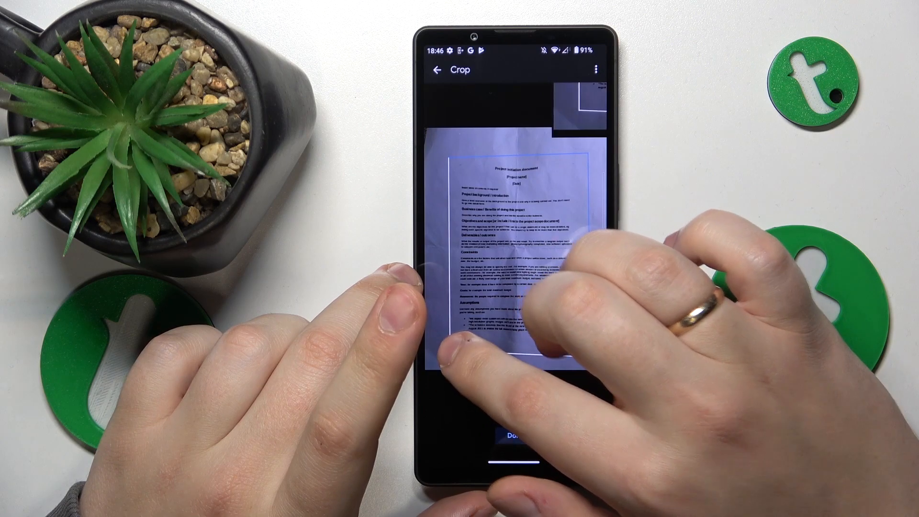
click(512, 436)
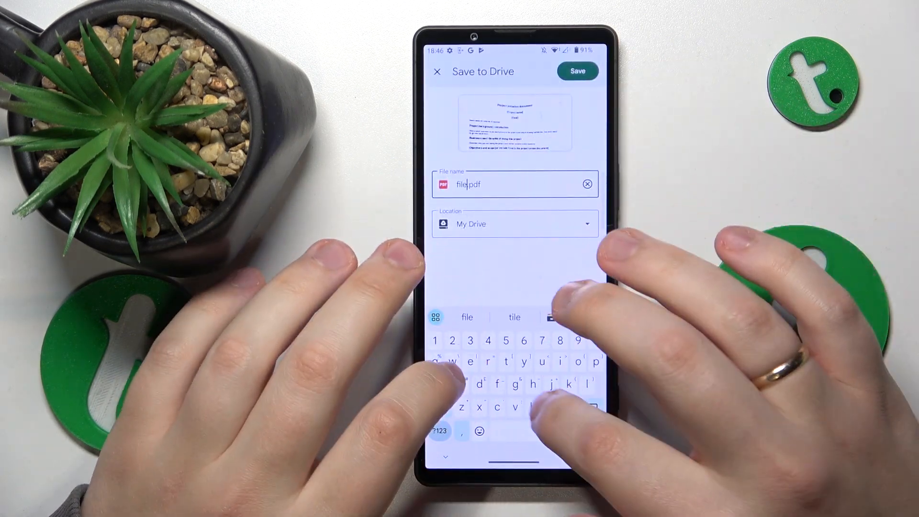
text(ne)
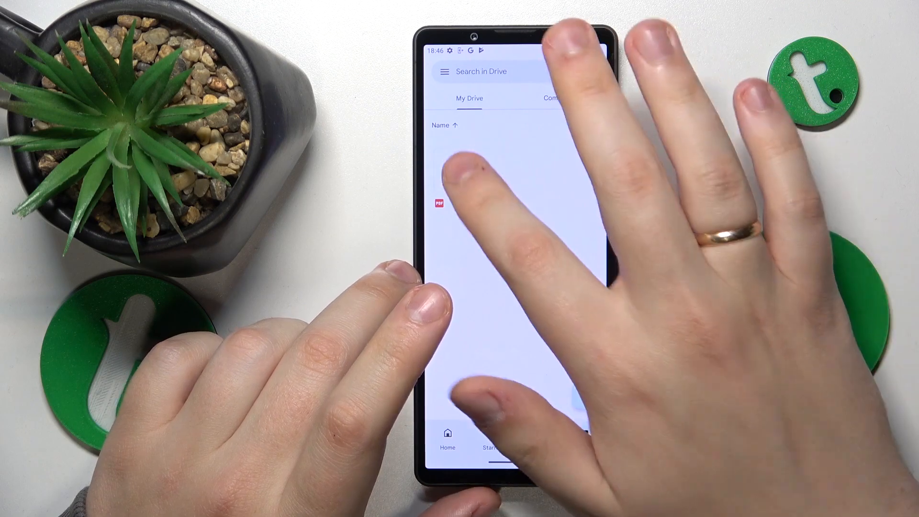
click(438, 202)
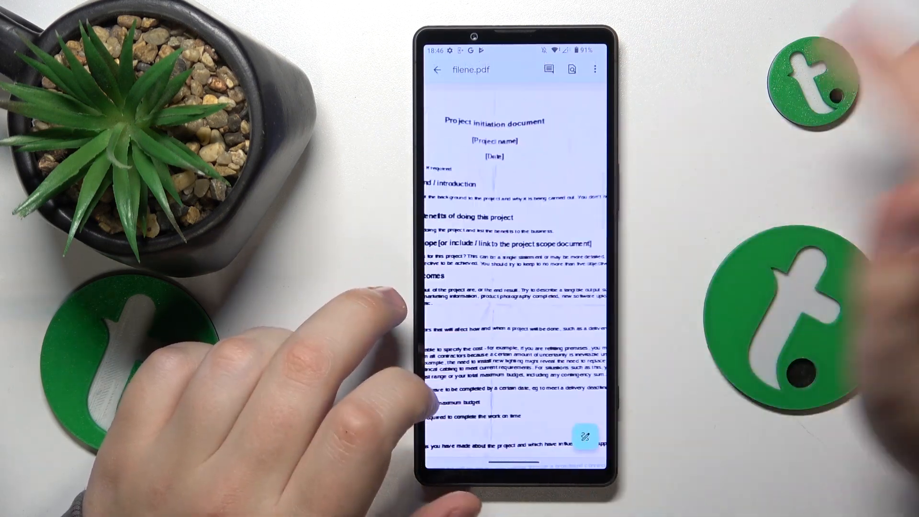